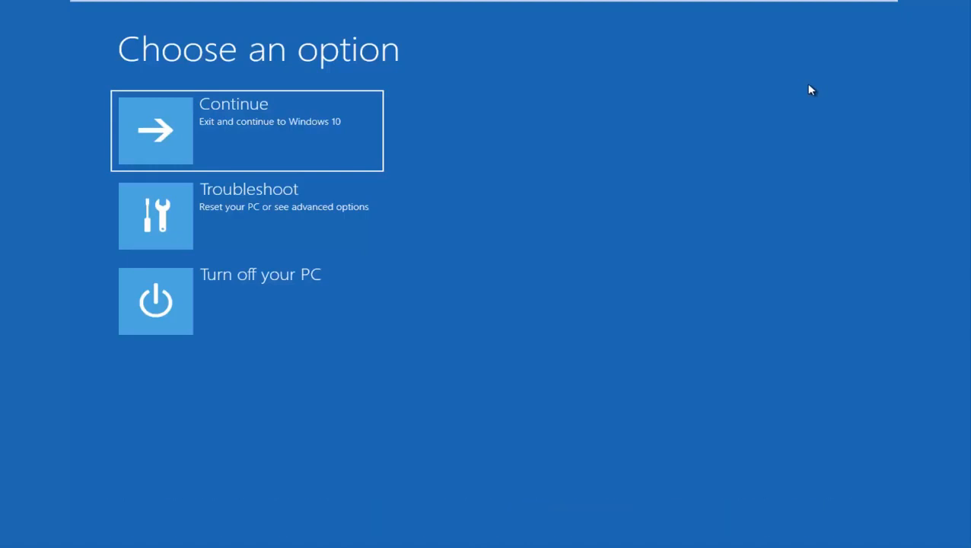
pyautogui.moveTo(579, 116)
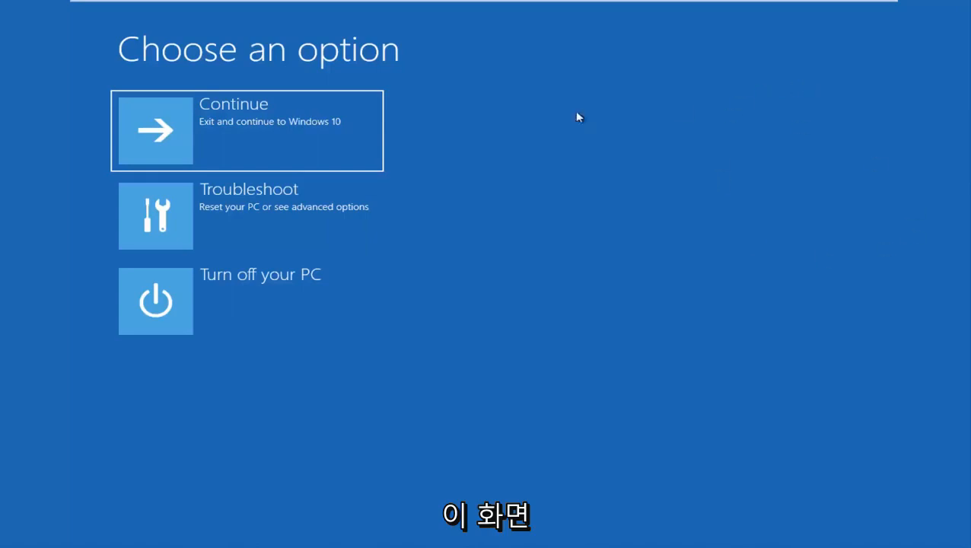
pyautogui.moveTo(603, 226)
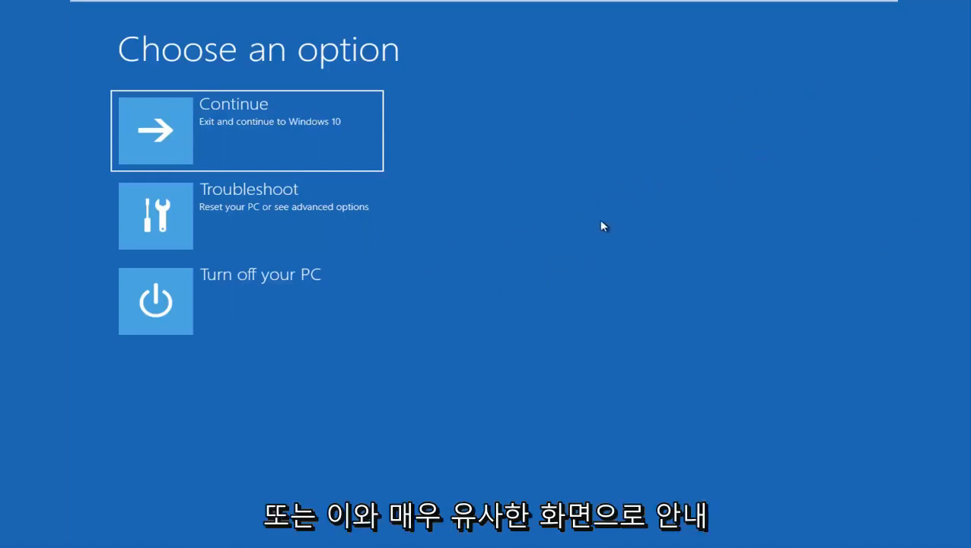
pyautogui.moveTo(541, 208)
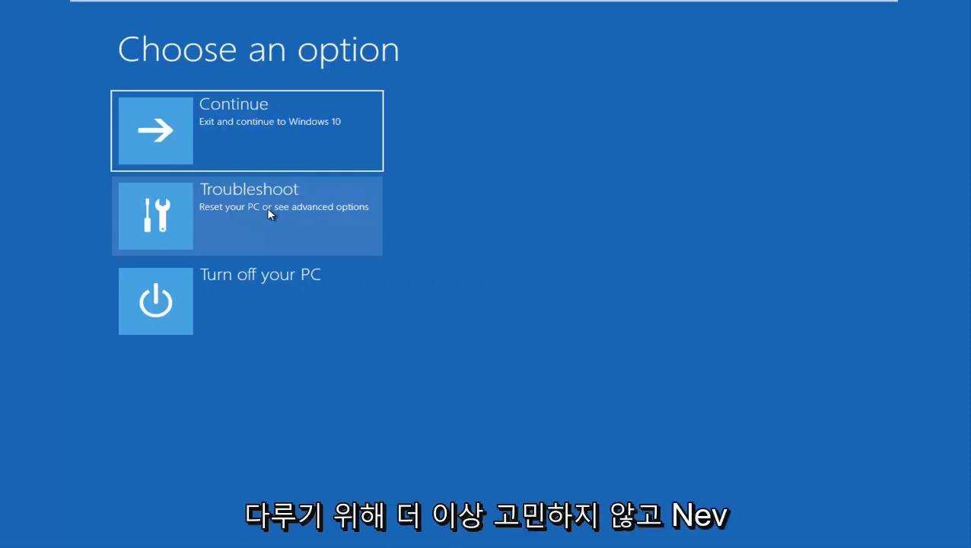
pyautogui.moveTo(310, 240)
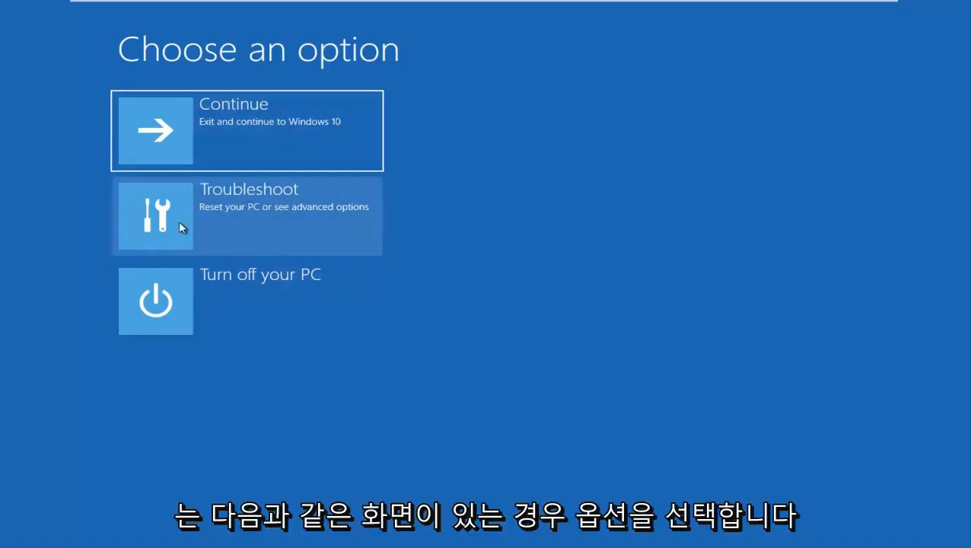
pyautogui.moveTo(228, 225)
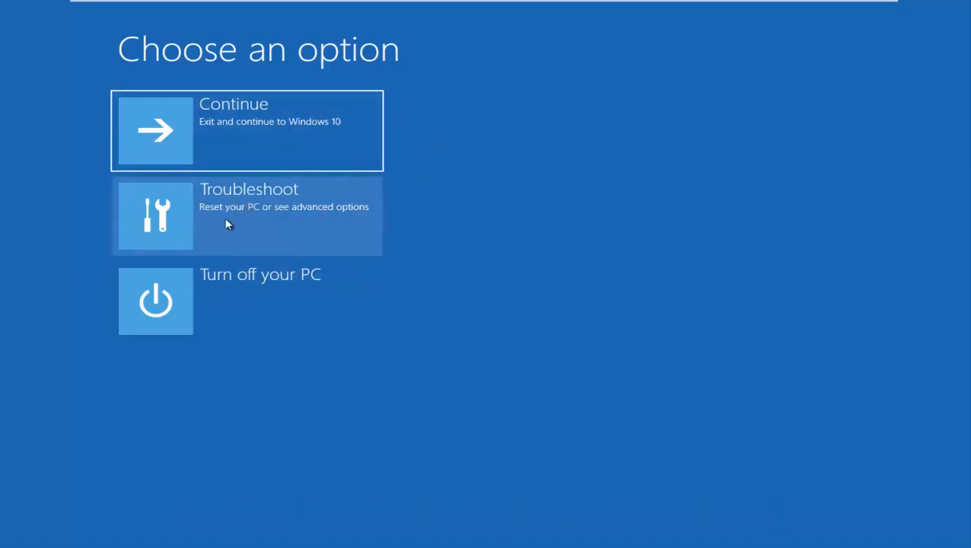
# Choose Troubleshoot on the 'Choose an option' recovery screen
pyautogui.click(247, 215)
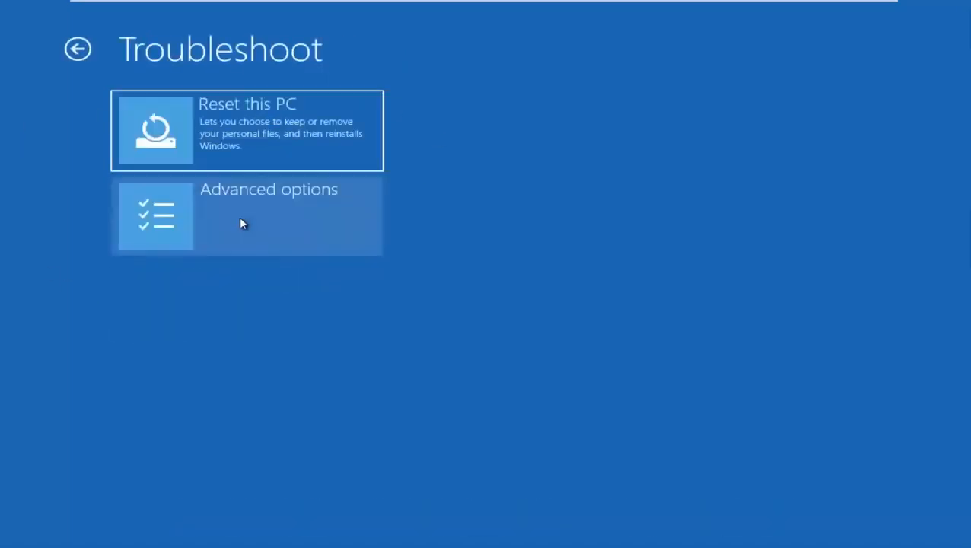
pyautogui.moveTo(204, 270)
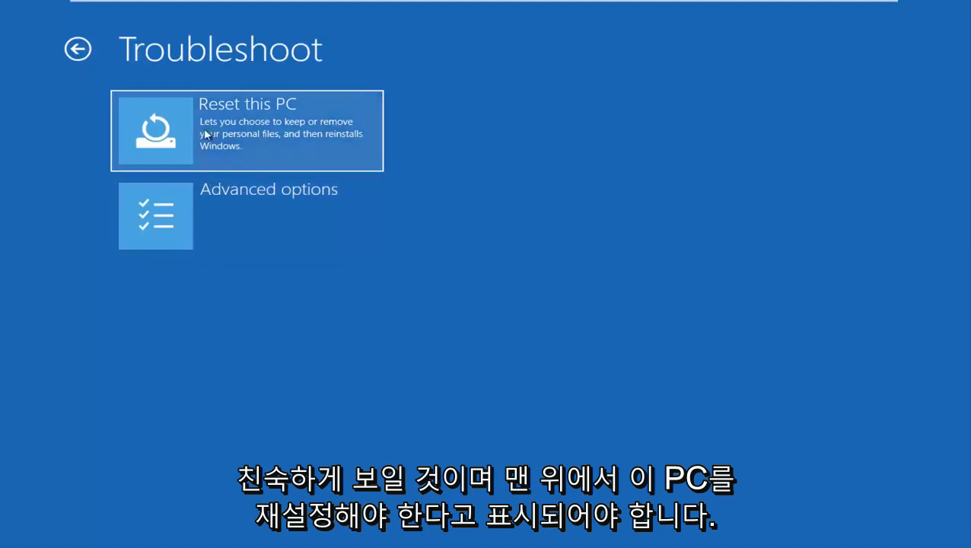
pyautogui.moveTo(234, 127)
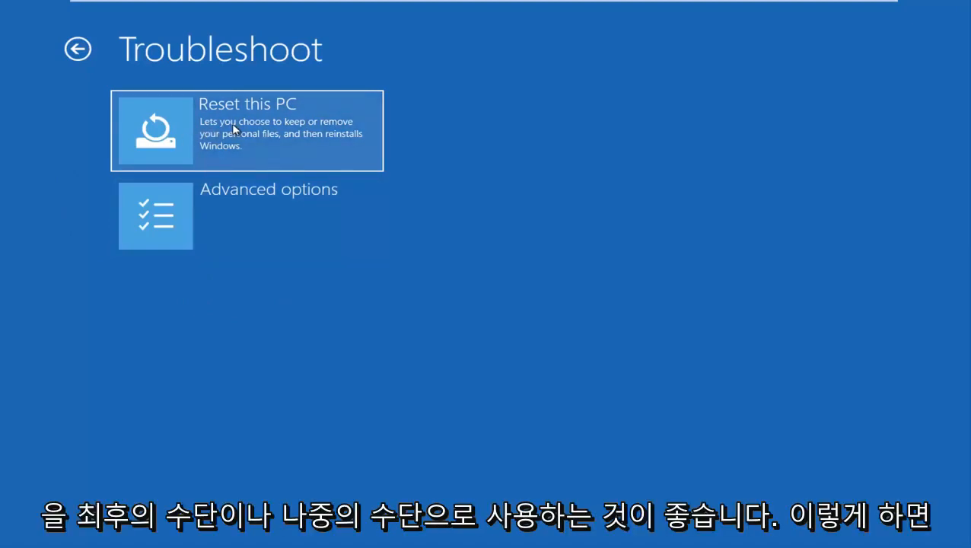
pyautogui.moveTo(221, 141)
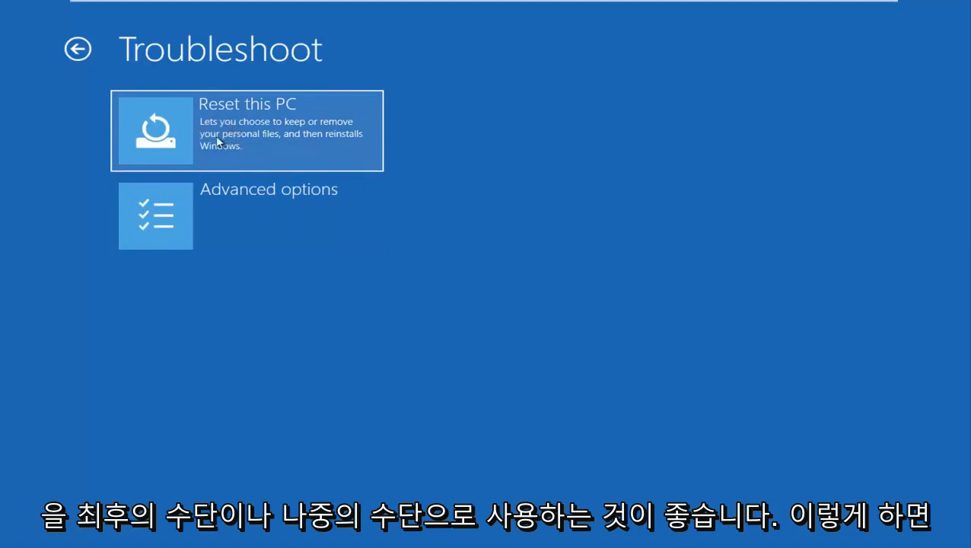
pyautogui.moveTo(201, 150)
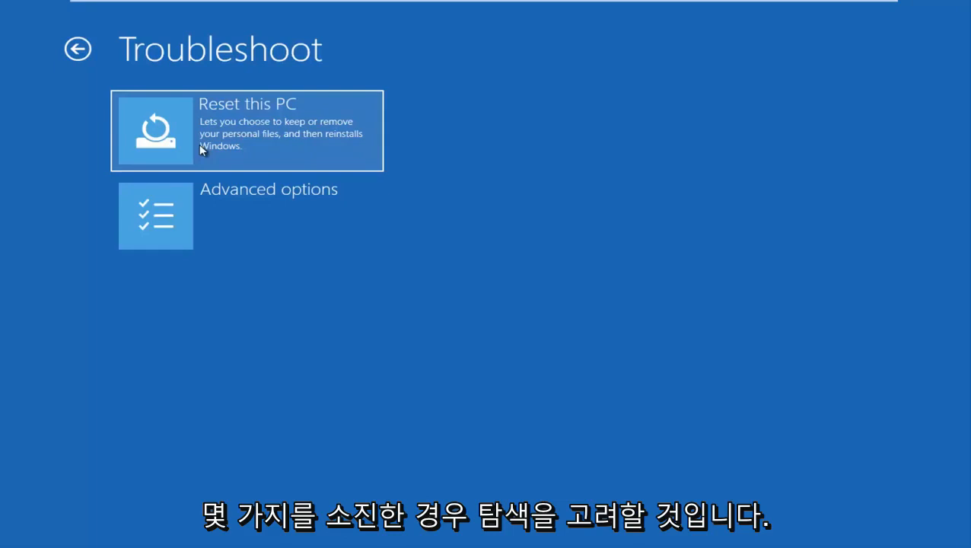
pyautogui.moveTo(203, 149)
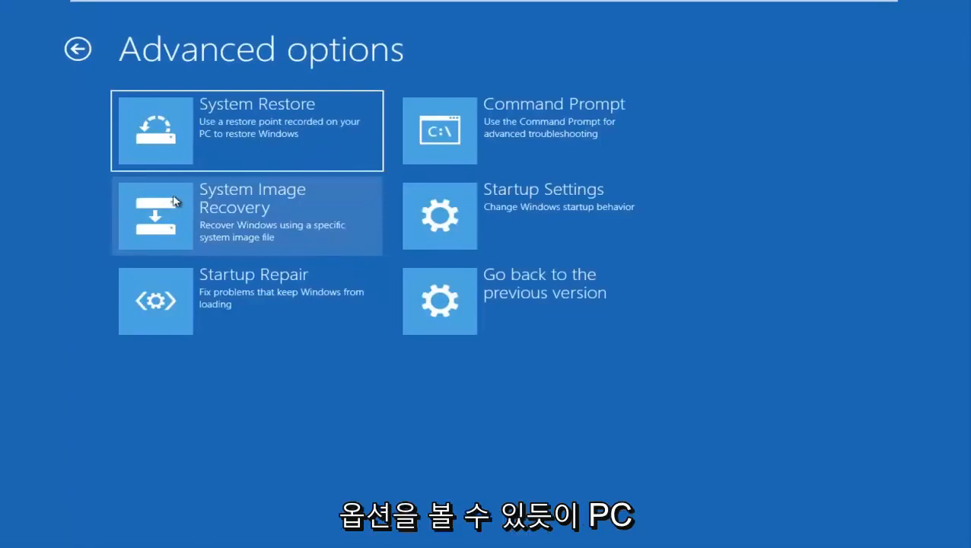
pyautogui.moveTo(177, 116)
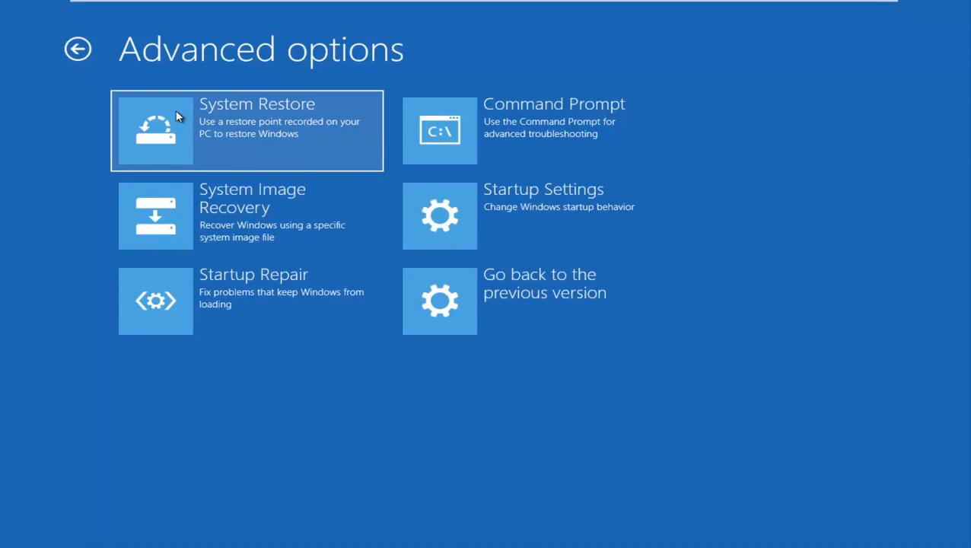
pyautogui.moveTo(215, 129)
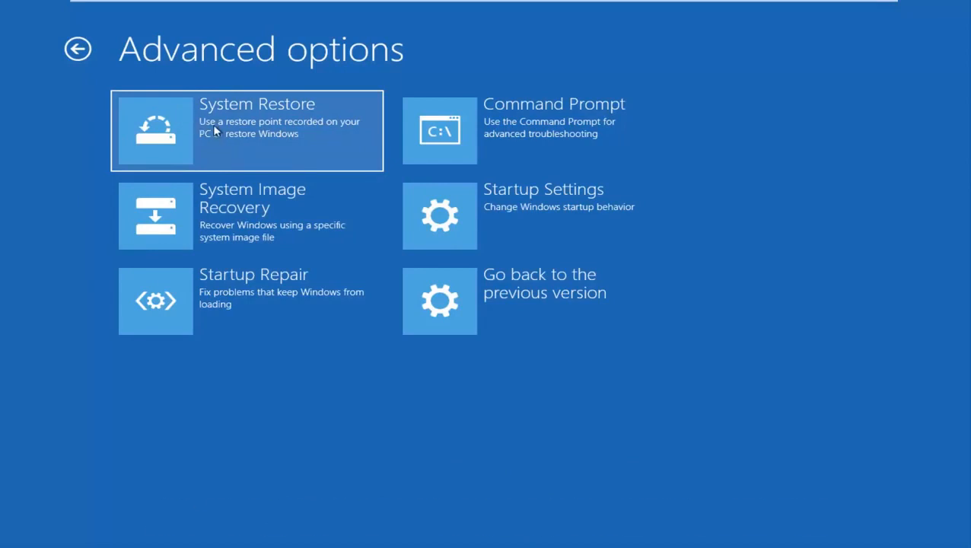
# Launch System Restore from the Advanced options screen
pyautogui.click(246, 130)
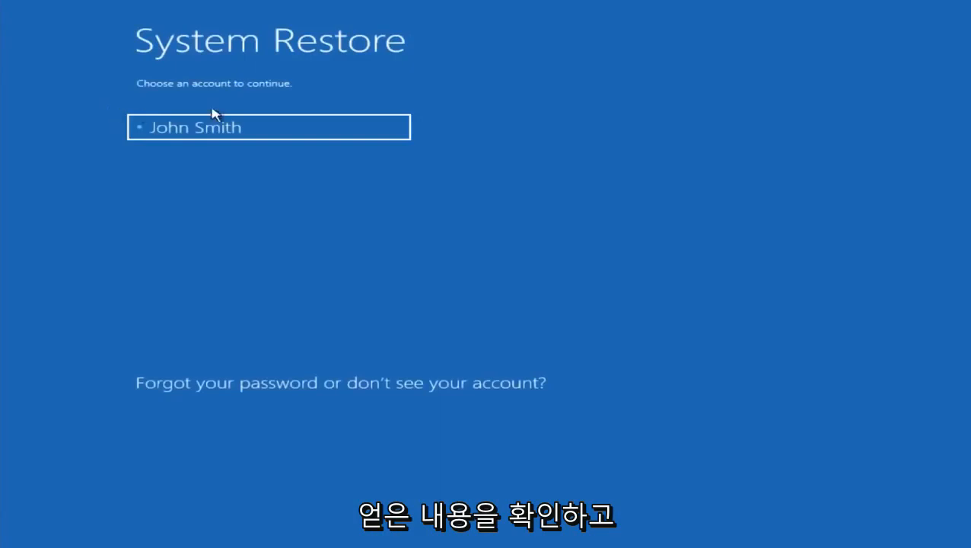
# Sign in to System Restore with the only listed account and its password
pyautogui.click(268, 127)
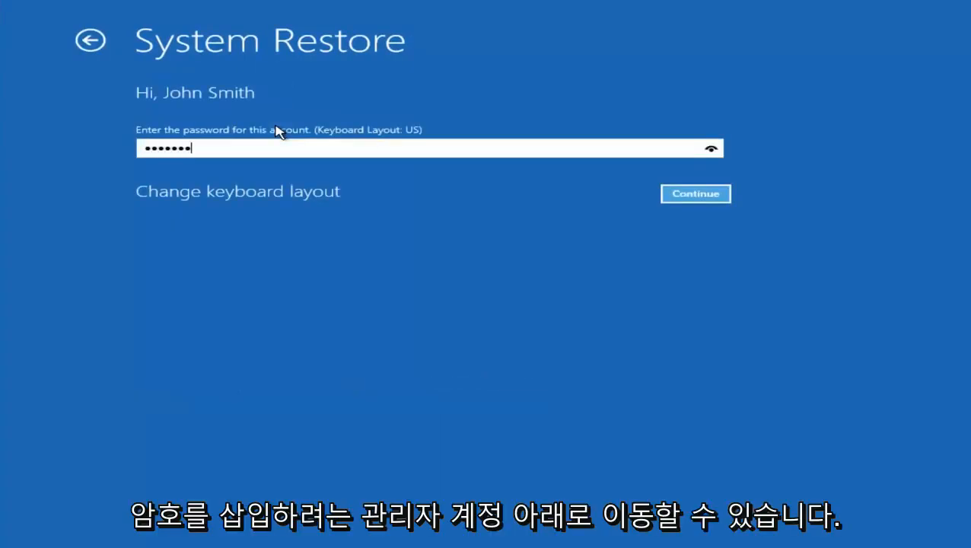
pyautogui.click(694, 193)
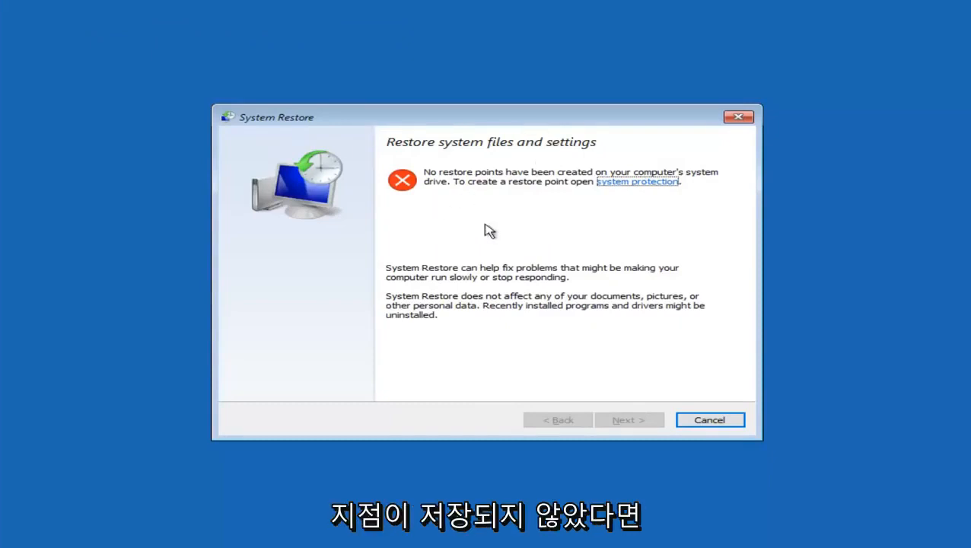
pyautogui.moveTo(411, 205)
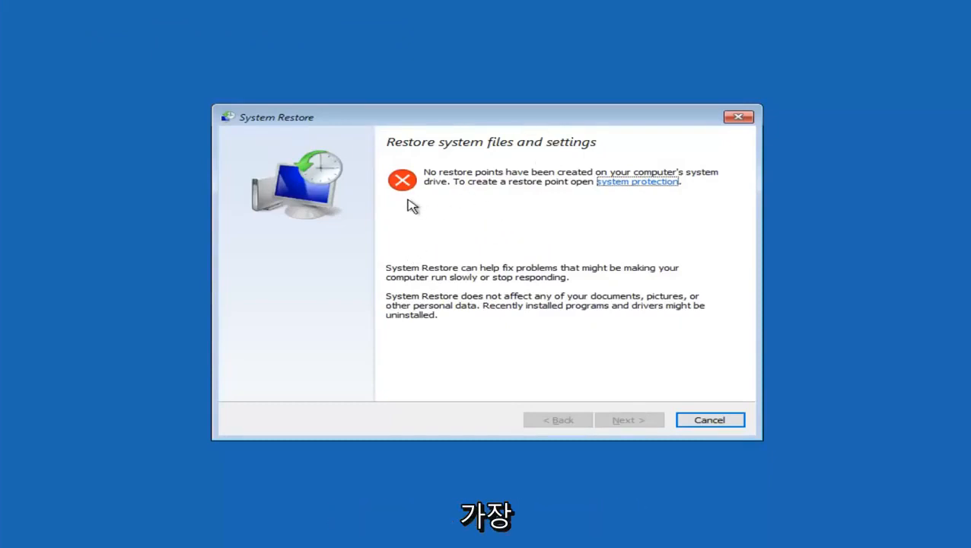
pyautogui.moveTo(603, 351)
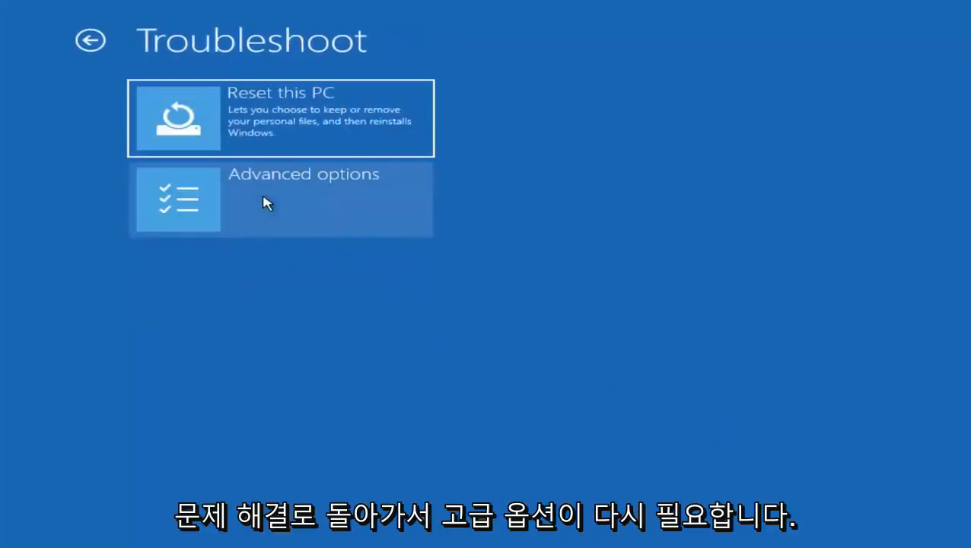
# Return to the Advanced options page of the recovery environment
pyautogui.click(280, 199)
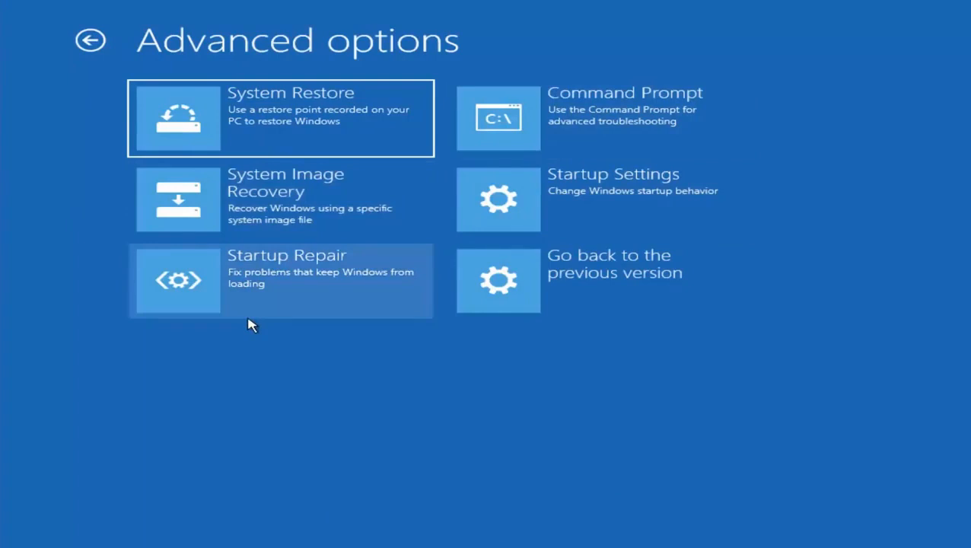
pyautogui.moveTo(219, 288)
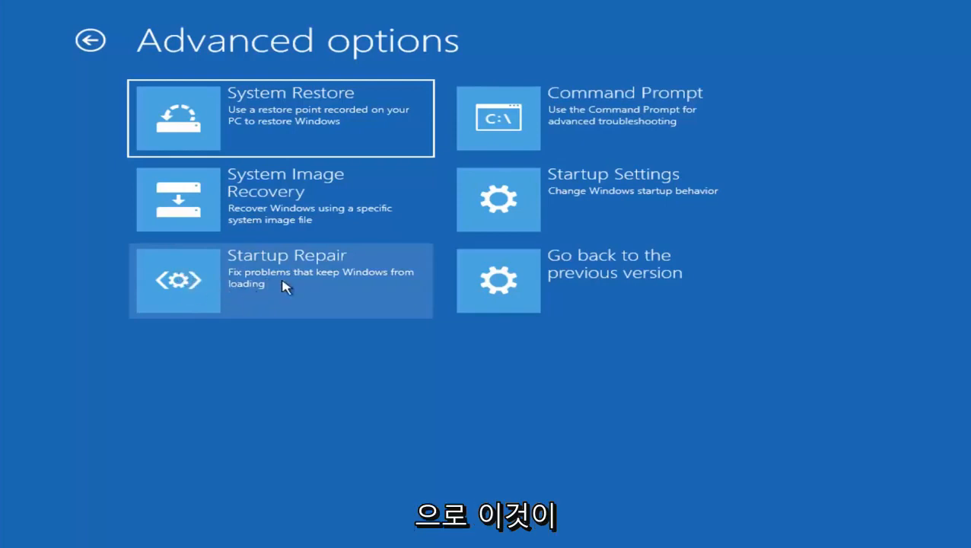
pyautogui.moveTo(274, 283)
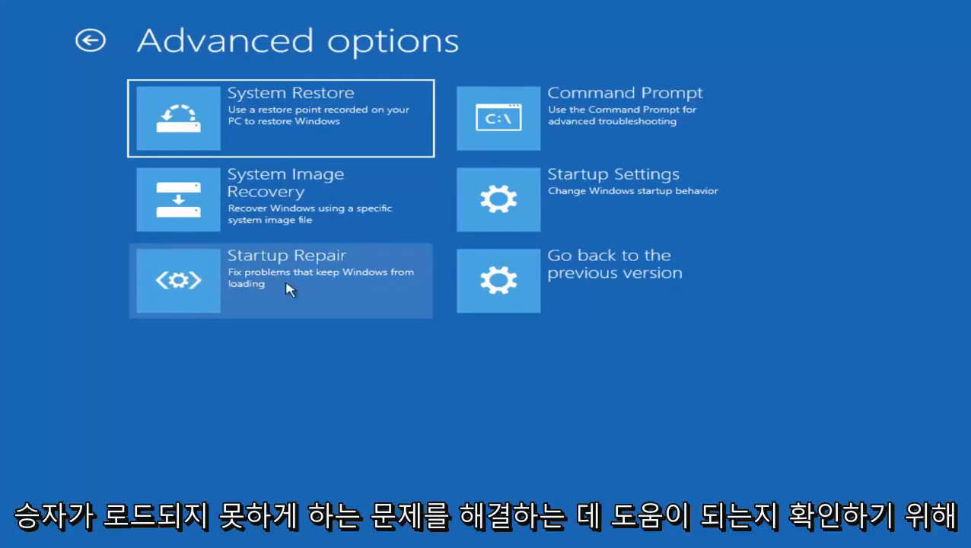
pyautogui.moveTo(297, 288)
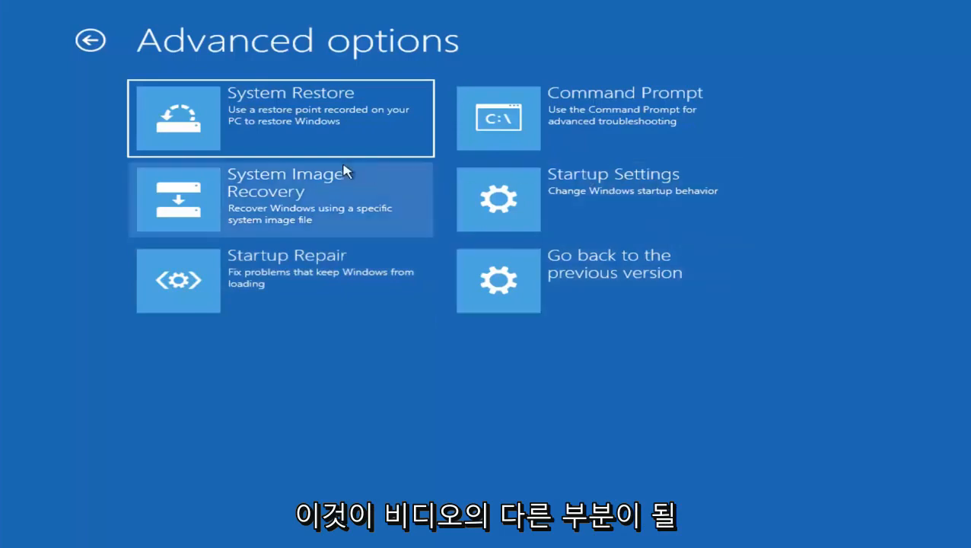
pyautogui.moveTo(598, 211)
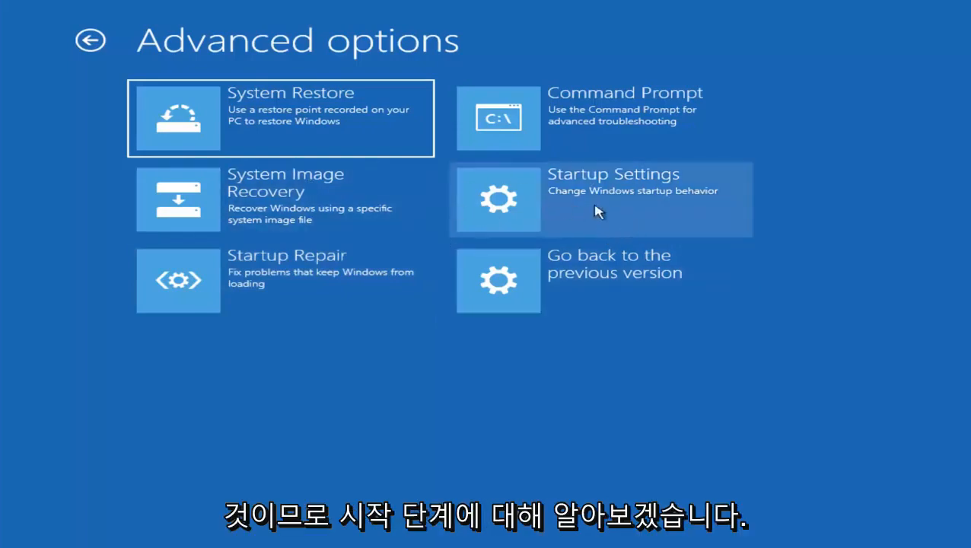
pyautogui.moveTo(563, 215)
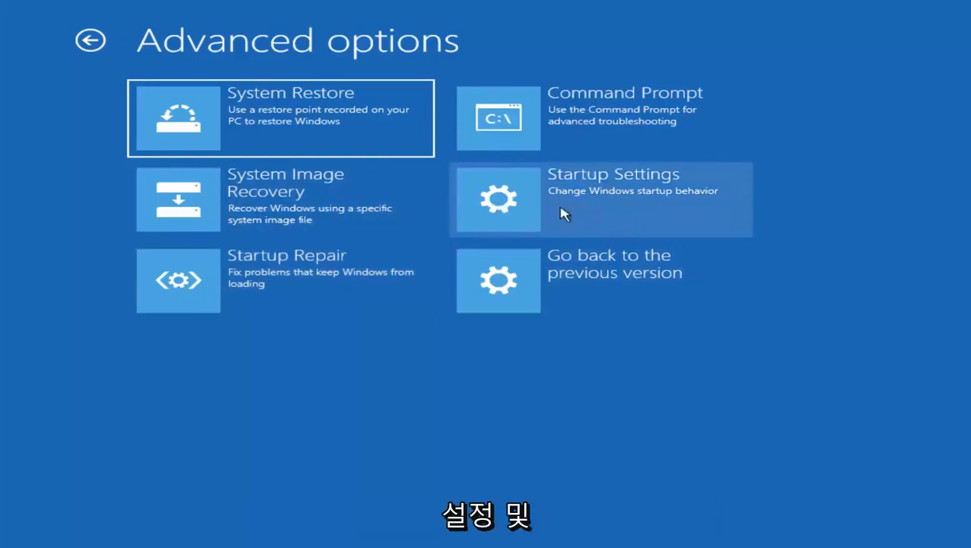
pyautogui.moveTo(541, 400)
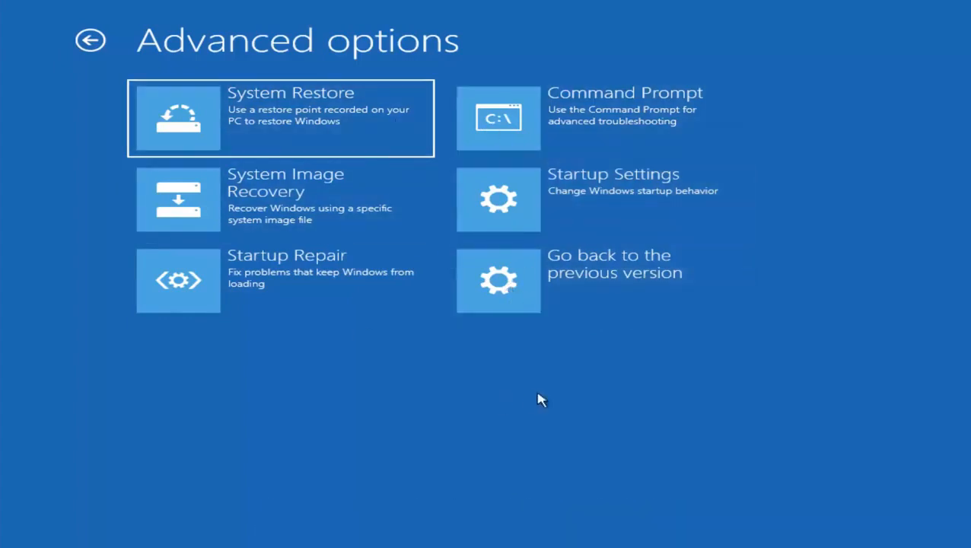
pyautogui.moveTo(609, 279)
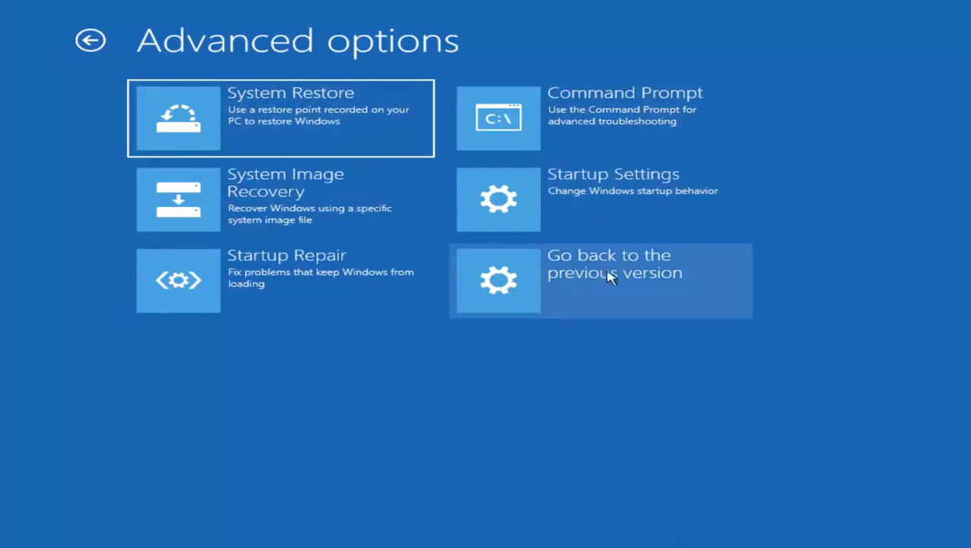
pyautogui.moveTo(506, 290)
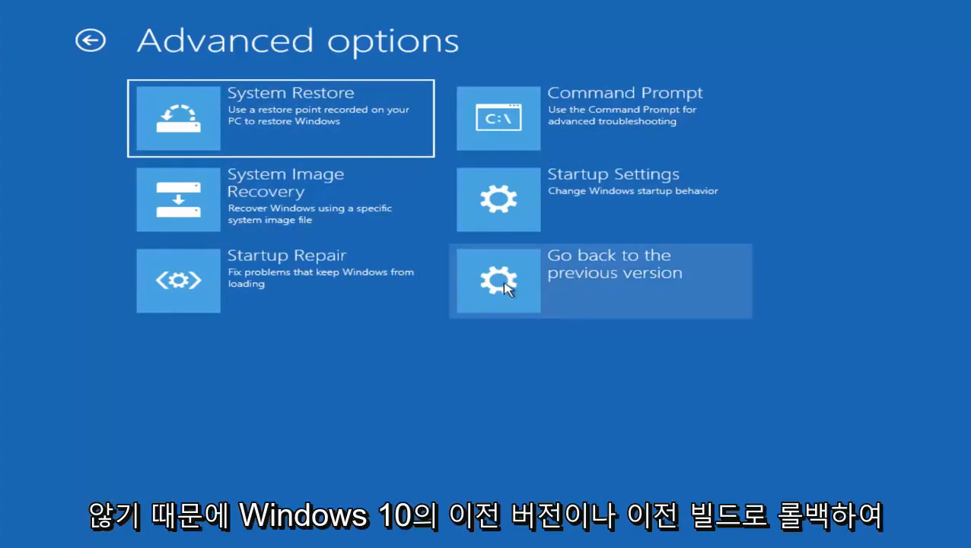
pyautogui.moveTo(501, 295)
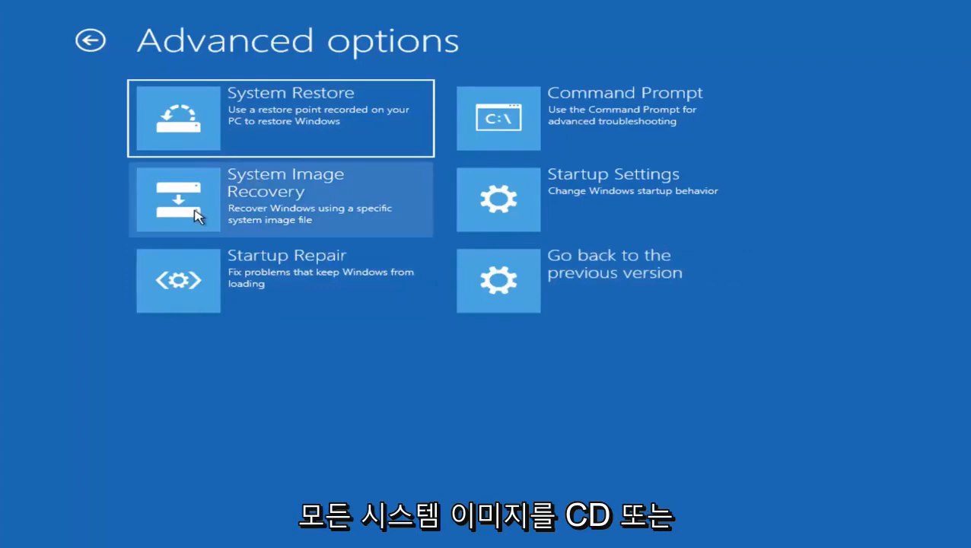
pyautogui.moveTo(244, 213)
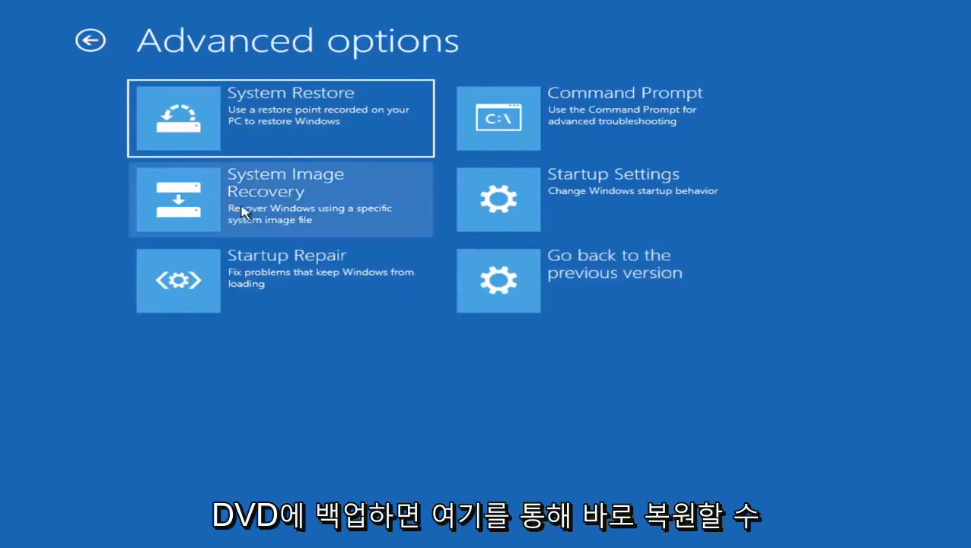
pyautogui.moveTo(660, 213)
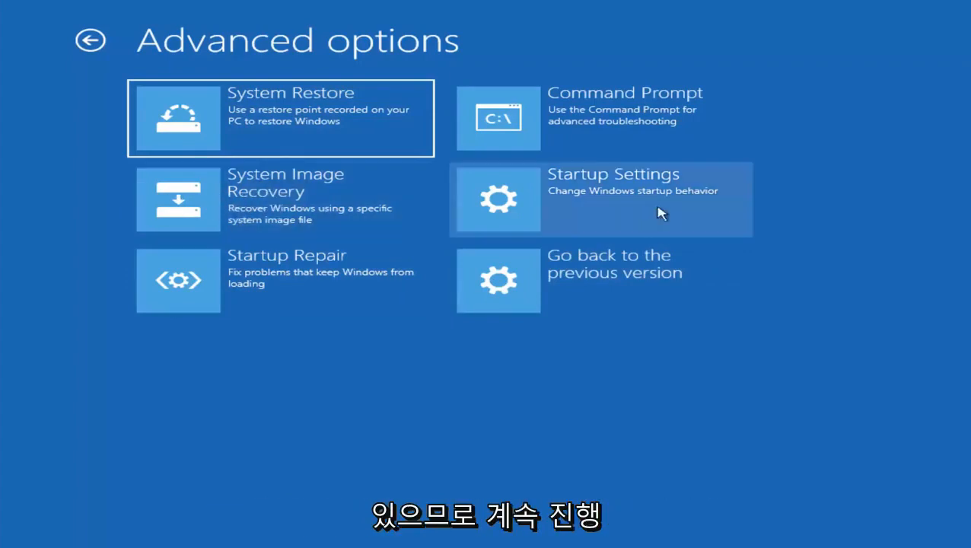
pyautogui.moveTo(368, 299)
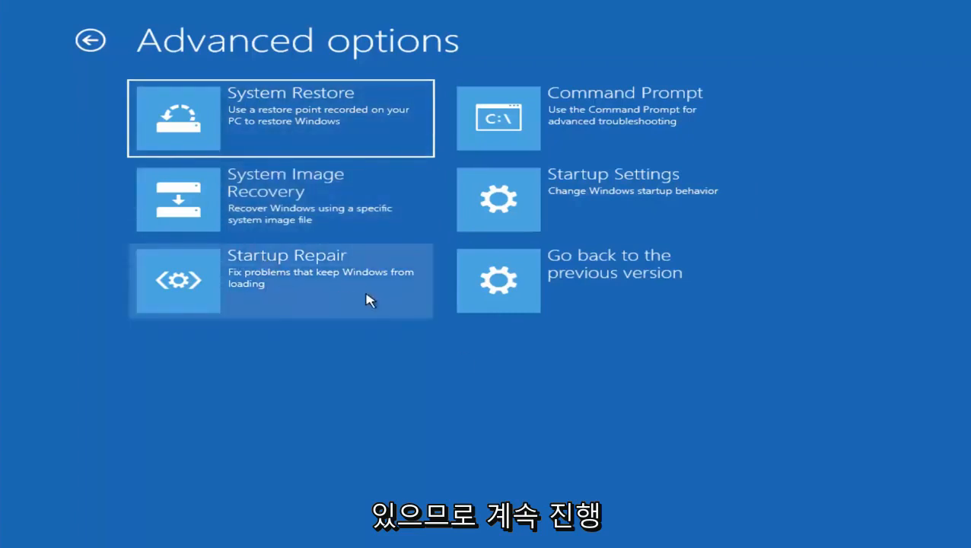
pyautogui.moveTo(548, 191)
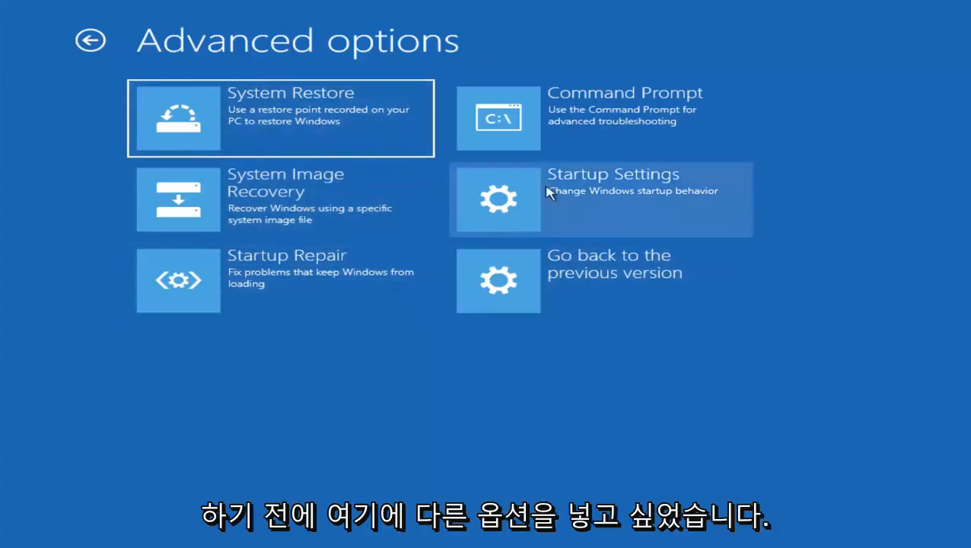
pyautogui.moveTo(304, 177)
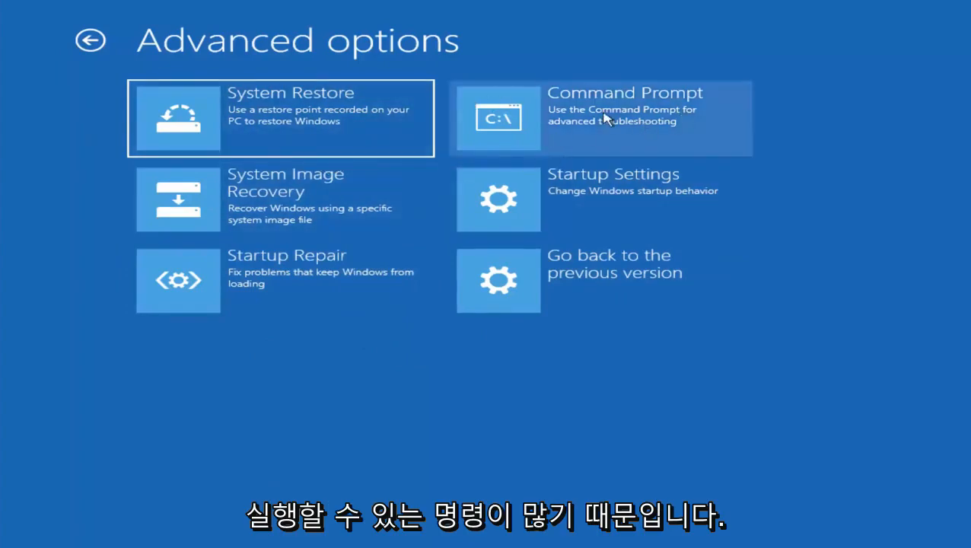
pyautogui.moveTo(537, 126)
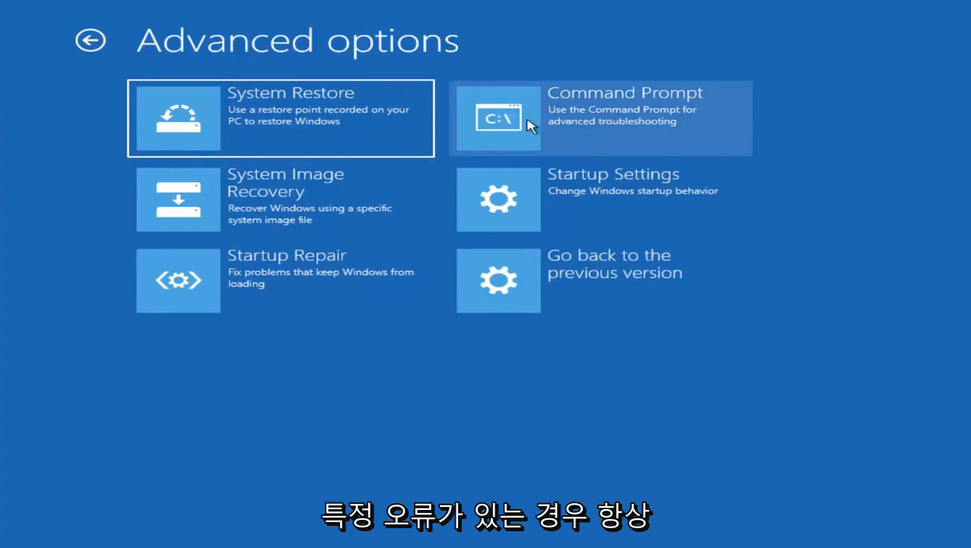
pyautogui.moveTo(188, 177)
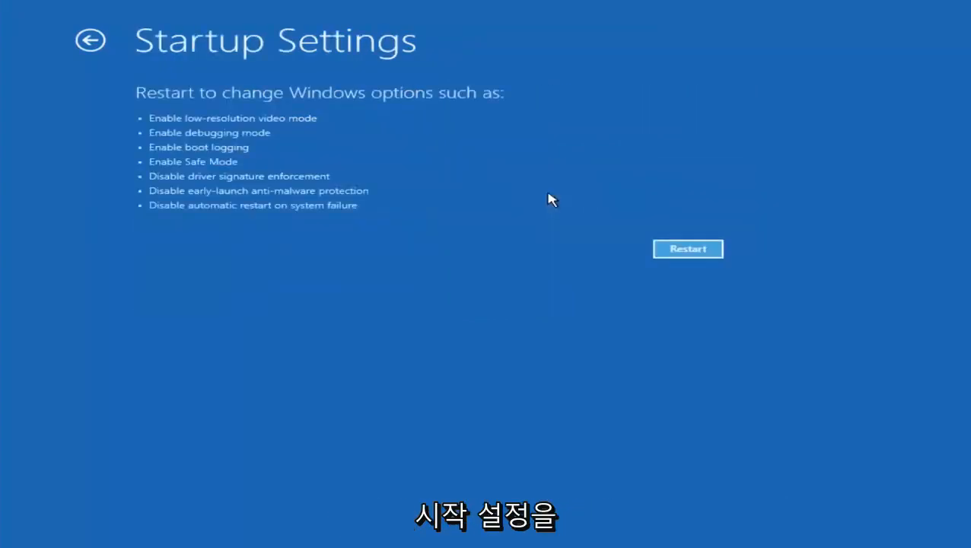
# Restart into Safe Mode via Startup Settings and sign in with the password
pyautogui.click(686, 249)
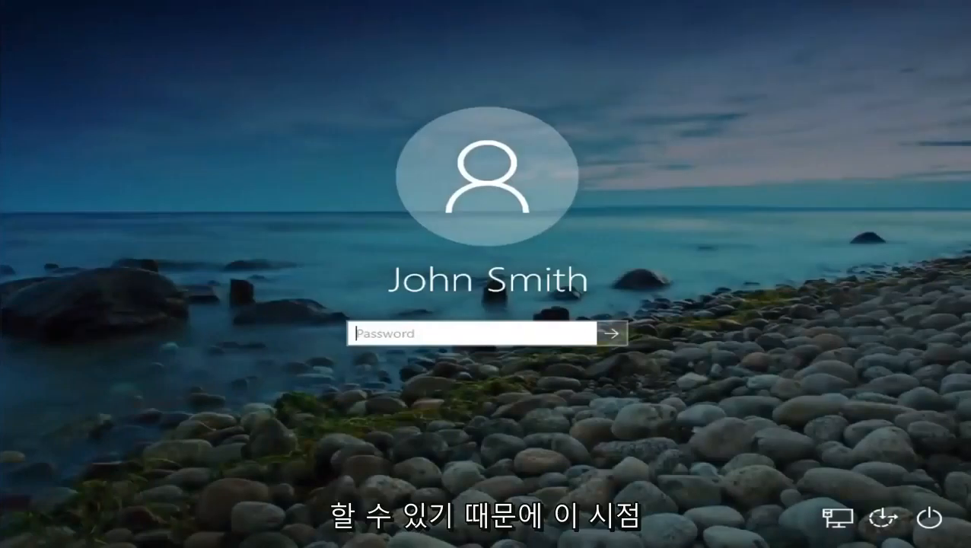
pyautogui.write('password')
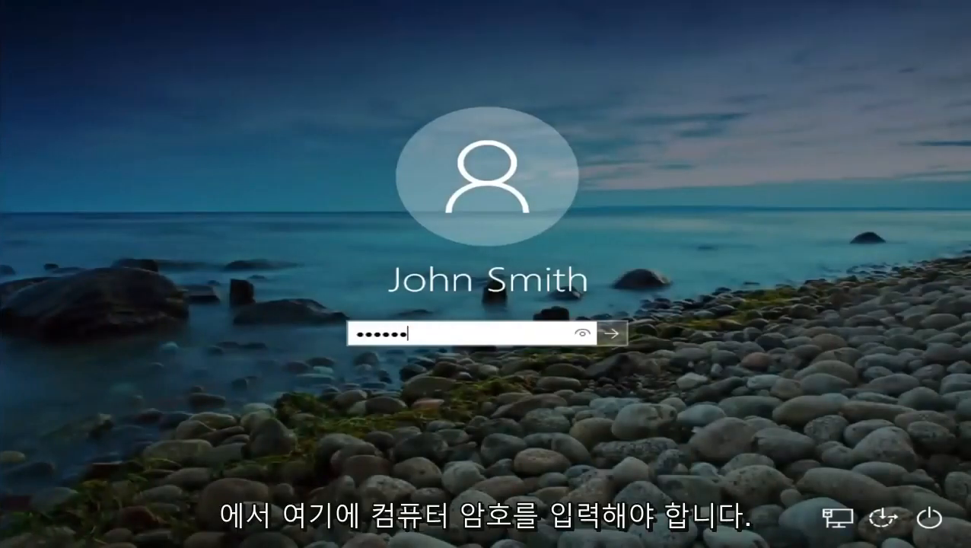
pyautogui.click(611, 334)
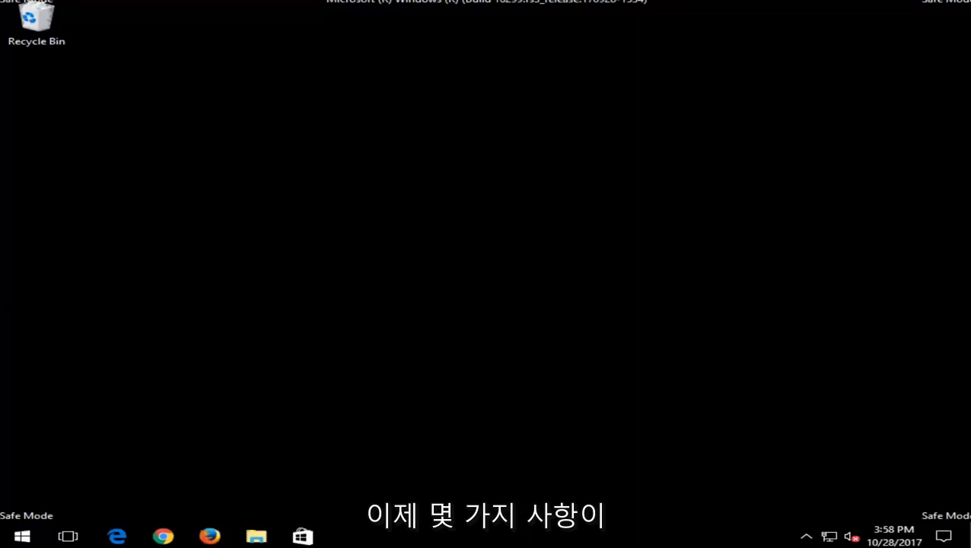
pyautogui.click(163, 536)
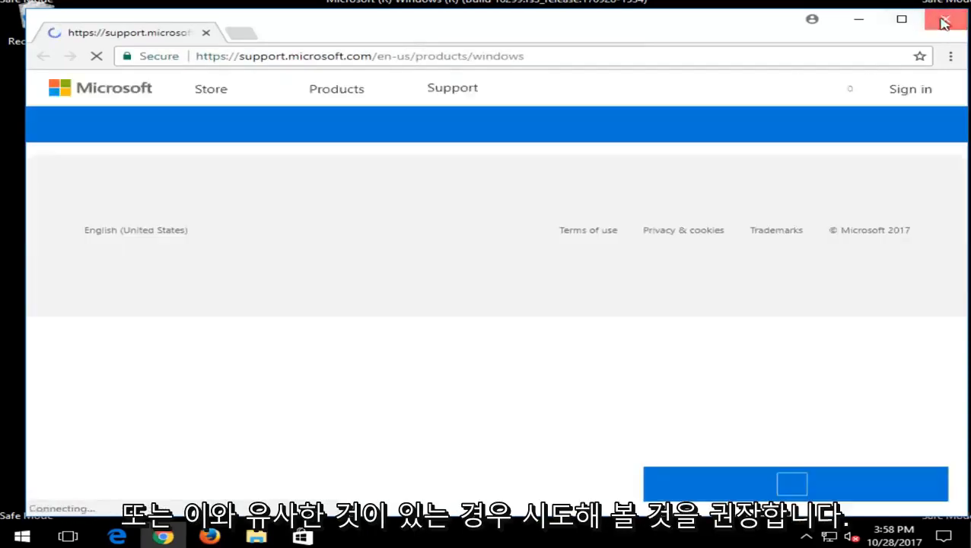
pyautogui.click(945, 19)
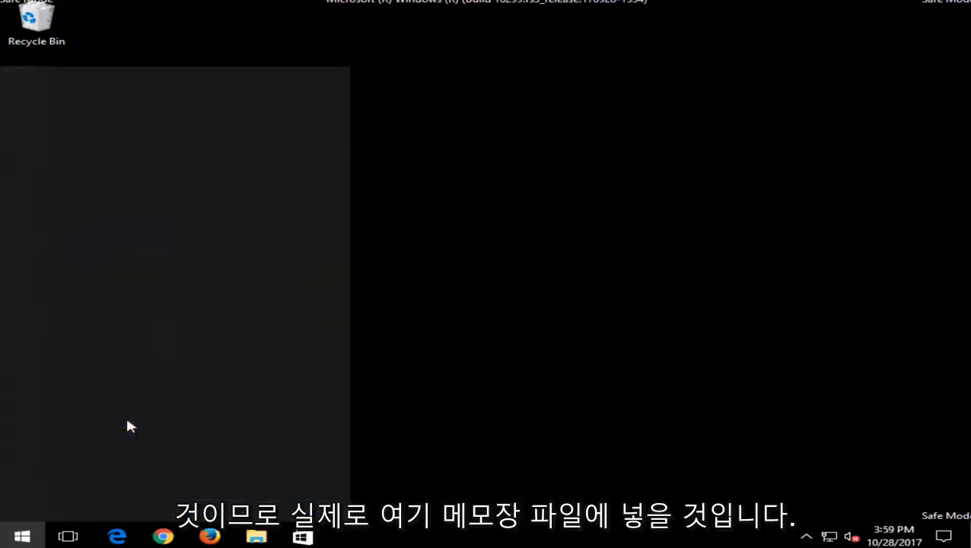
# Launch Notepad from Start search and move its window to the left
pyautogui.write('notepad')
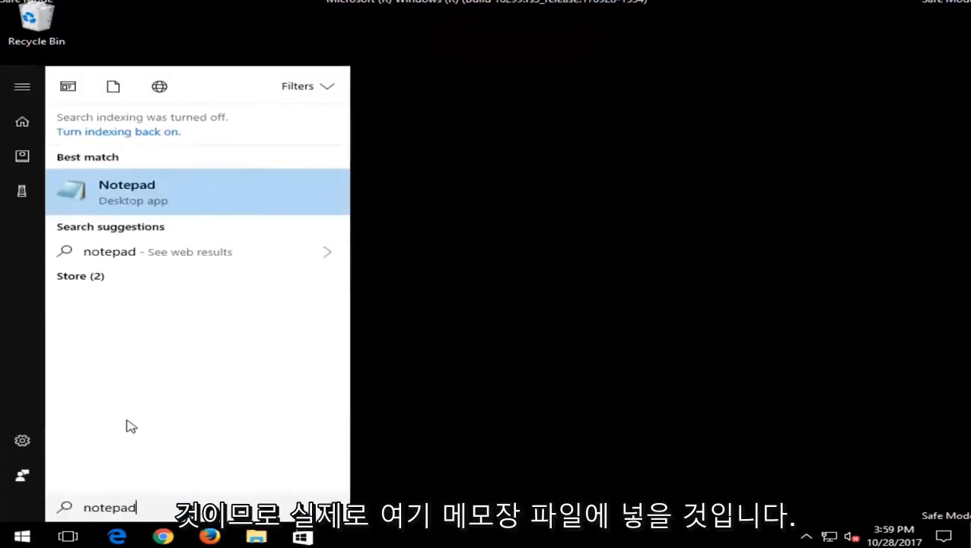
pyautogui.click(127, 192)
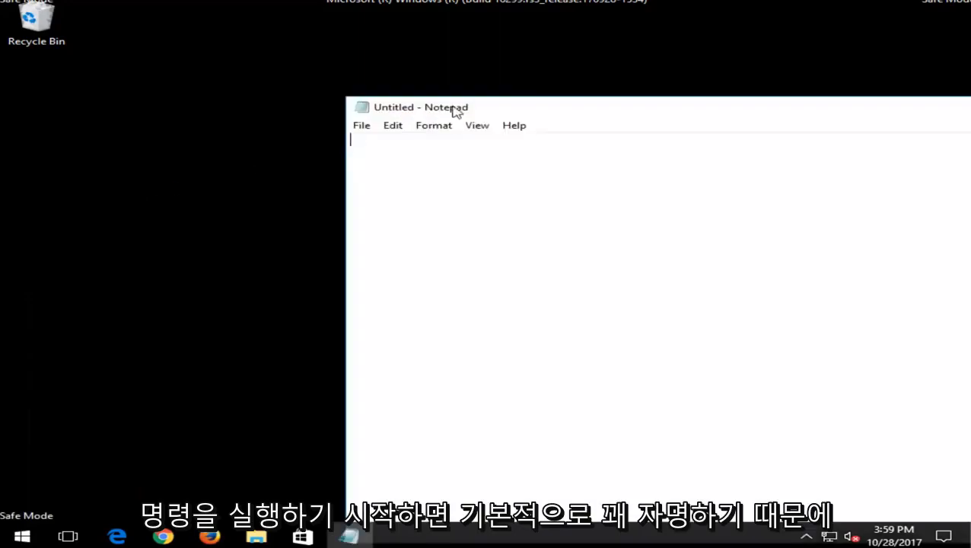
pyautogui.moveTo(421, 106); pyautogui.dragTo(148, 57)
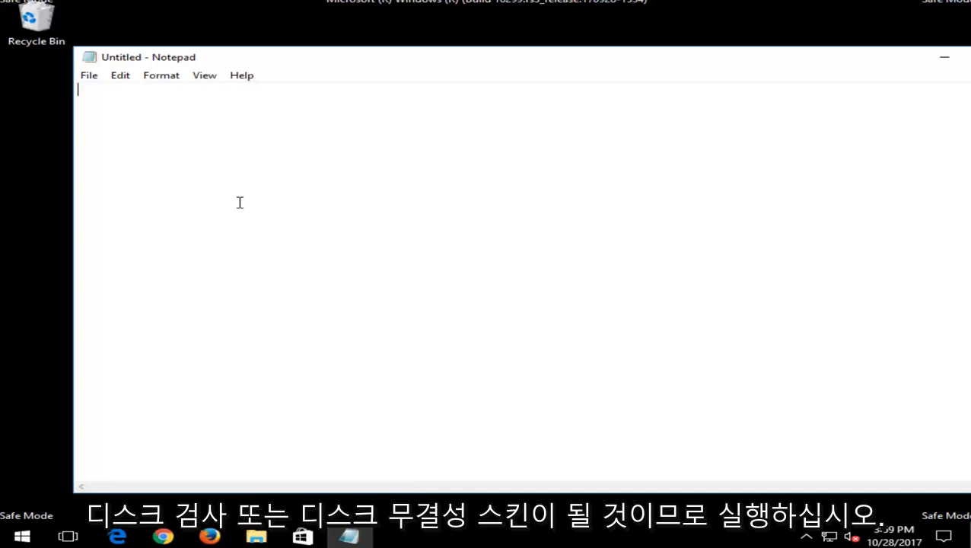
# Type 'Chkdsk /f /r' and 'sfc /scannow' on separate lines in Notepad
pyautogui.write('c')
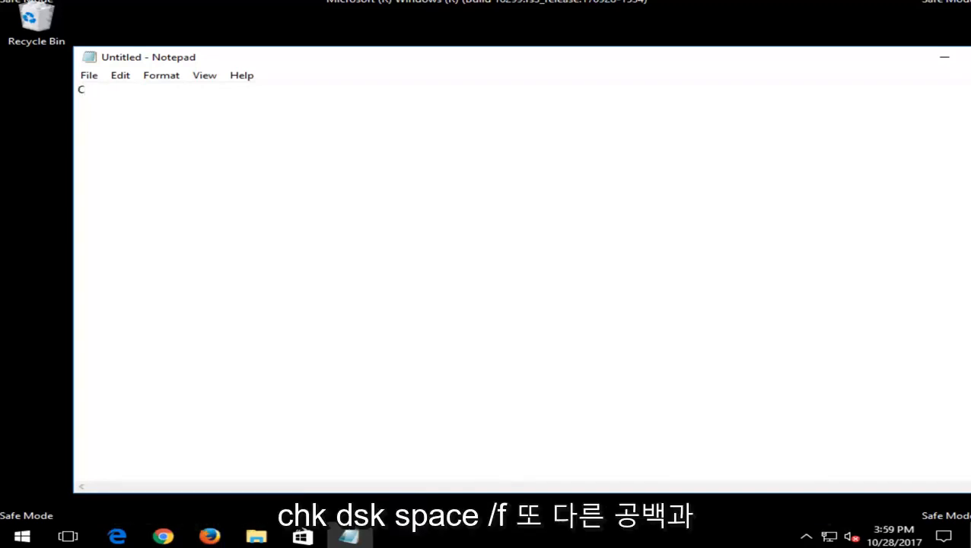
pyautogui.write('hkdsk /f')
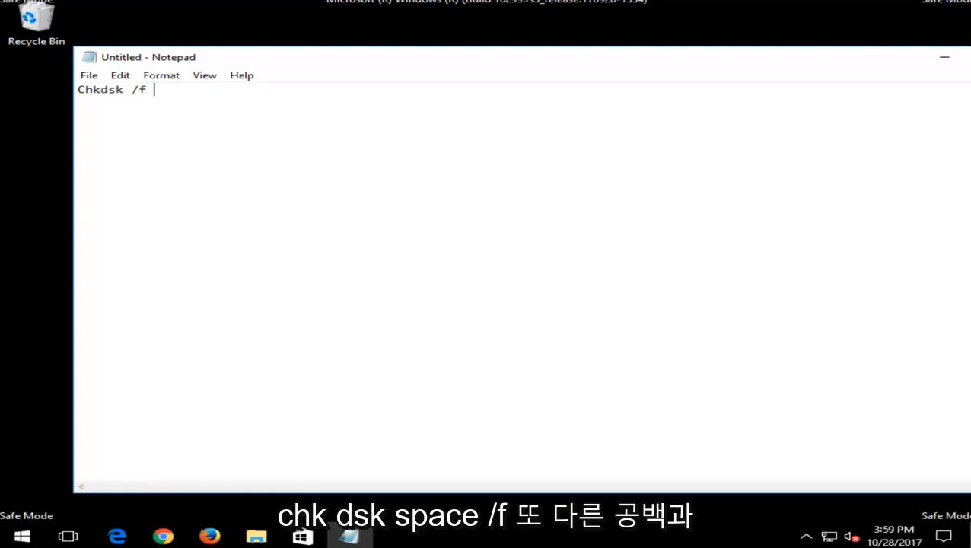
pyautogui.write('/r')
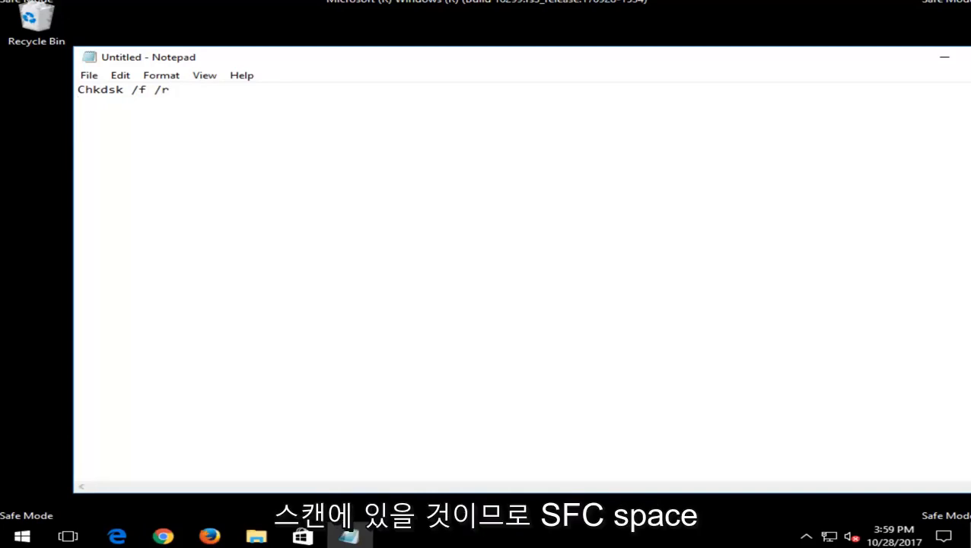
pyautogui.write('sfc /s')
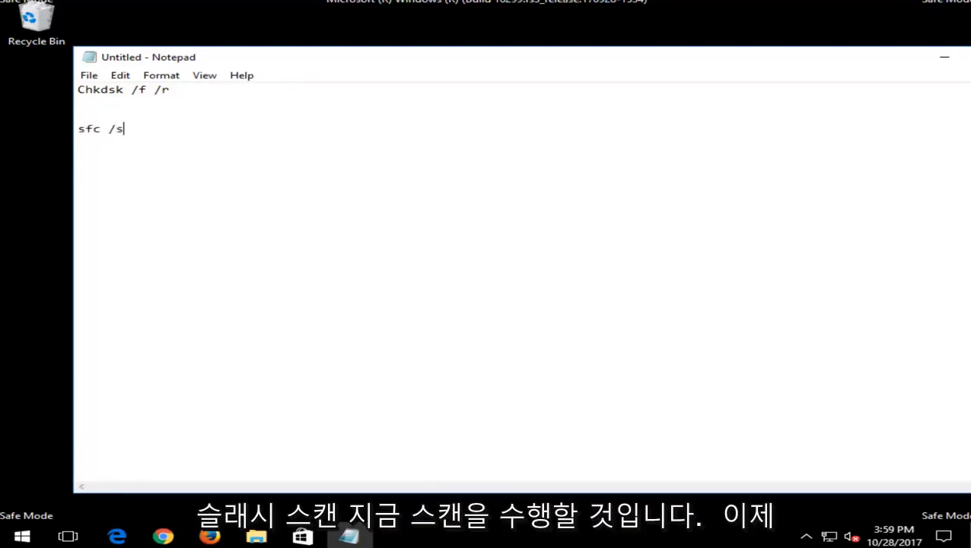
pyautogui.write('cannow')
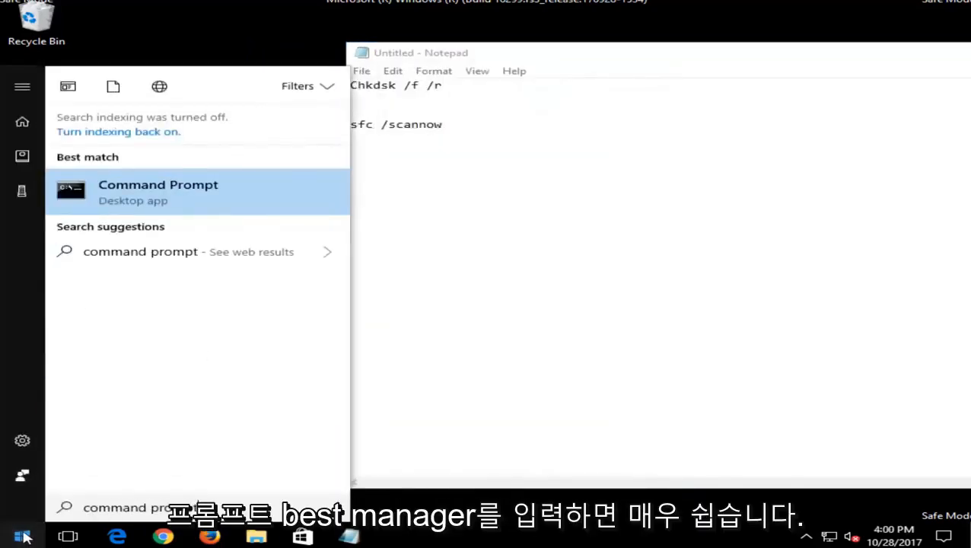
pyautogui.moveTo(148, 200)
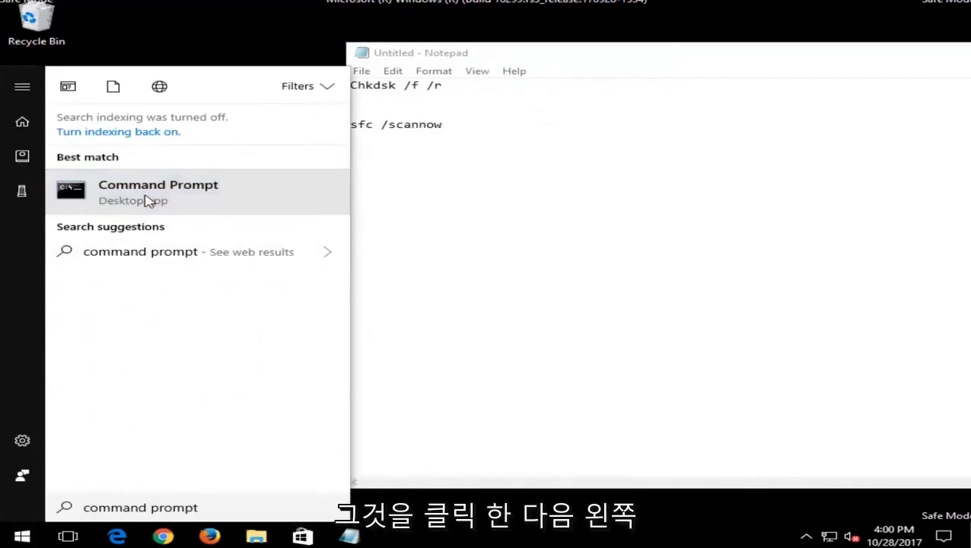
# Open Command Prompt as administrator and copy the Chkdsk line from Notepad
pyautogui.click(159, 191)
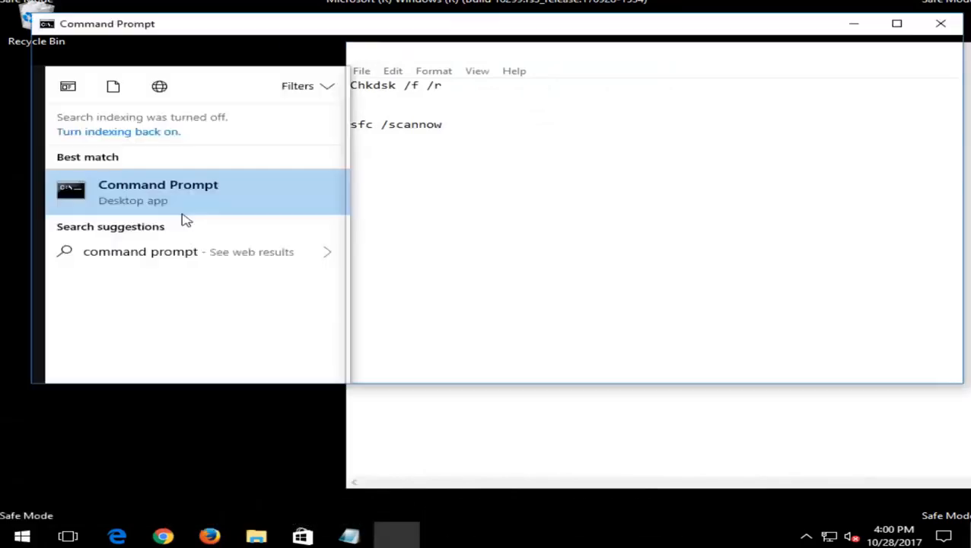
pyautogui.click(158, 191)
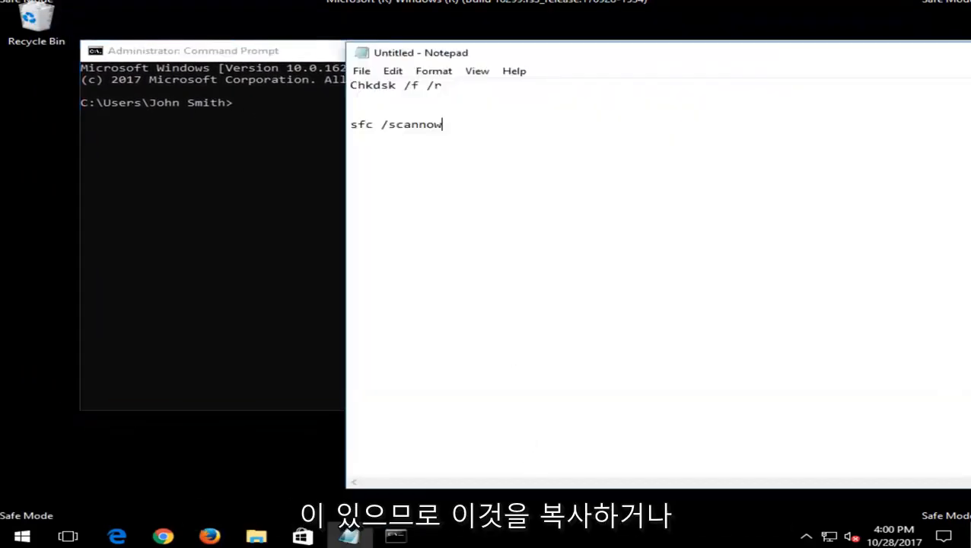
pyautogui.rightClick(396, 86)
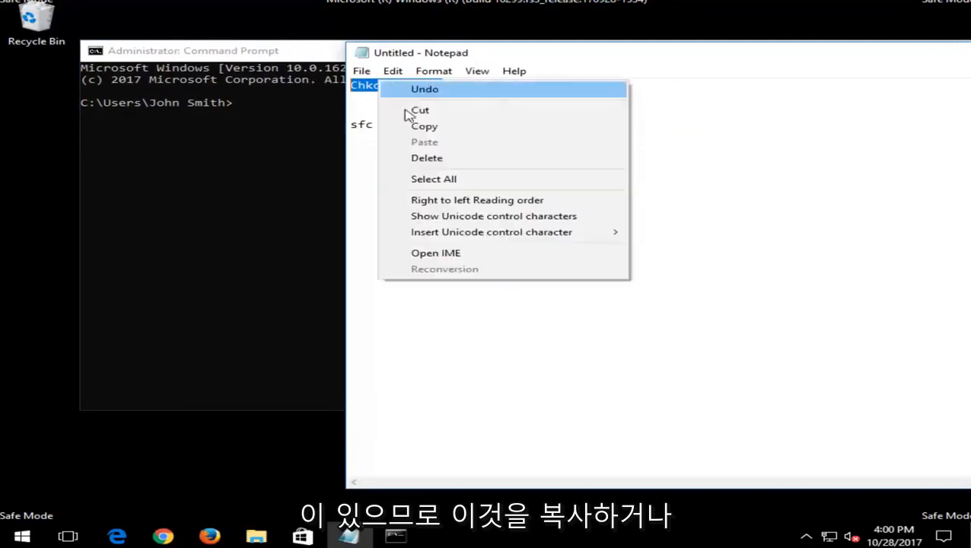
pyautogui.click(193, 50)
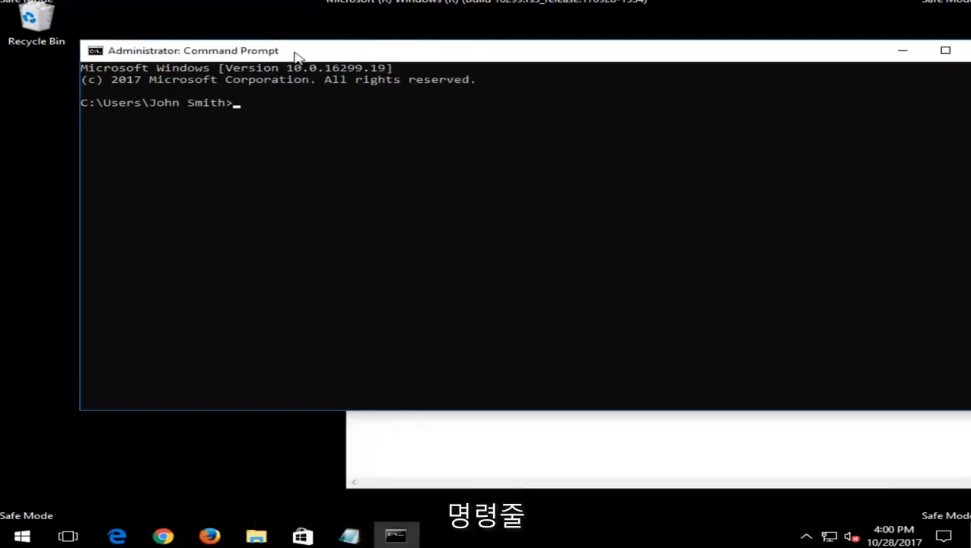
pyautogui.moveTo(373, 69)
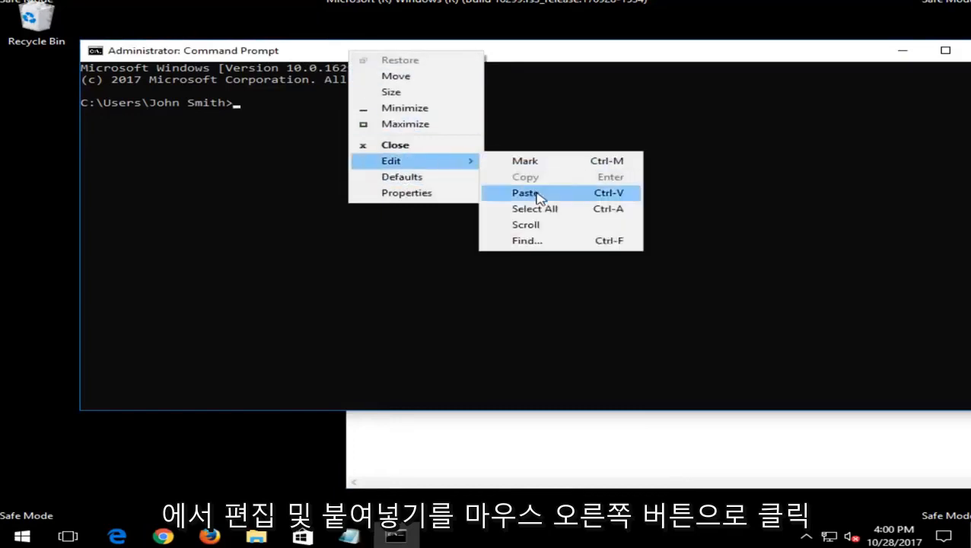
# Paste and run 'Chkdsk /f /r' in the administrator Command Prompt
pyautogui.click(525, 192)
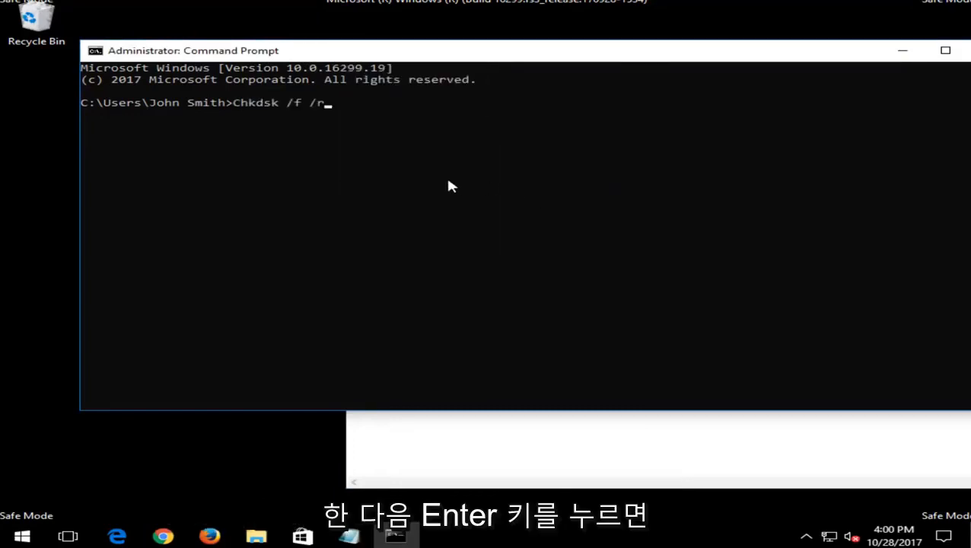
pyautogui.press('Enter')
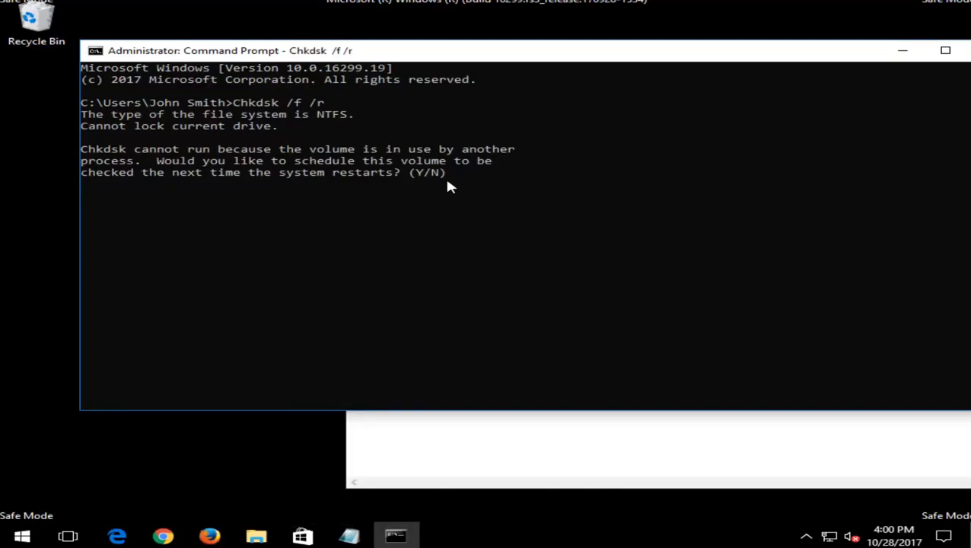
# Answer Y to schedule the disk check for the next restart
pyautogui.write('y')
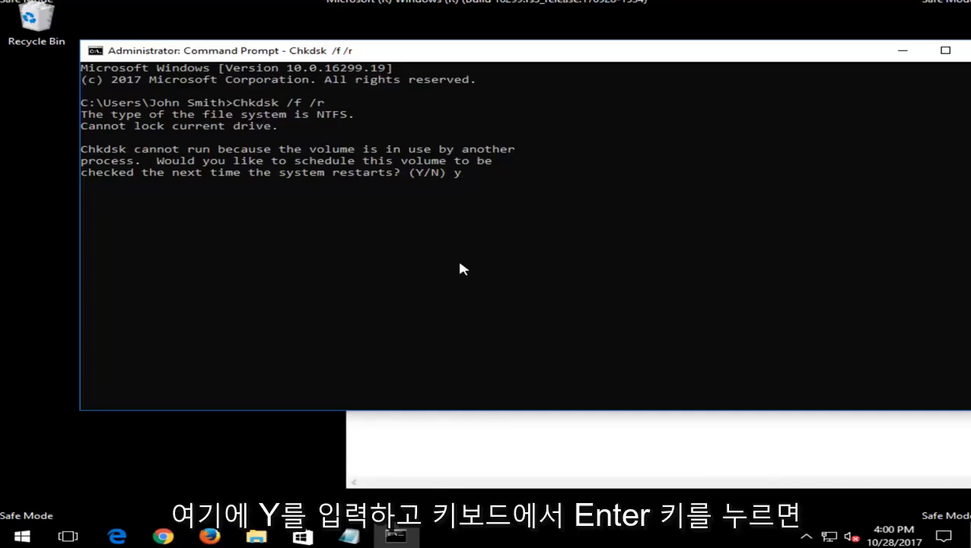
pyautogui.press('enter')
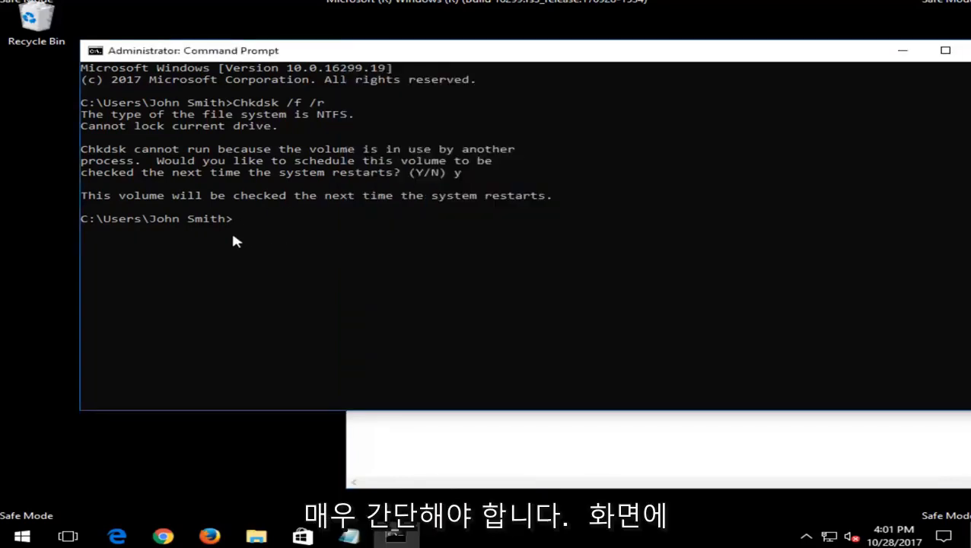
pyautogui.moveTo(316, 235)
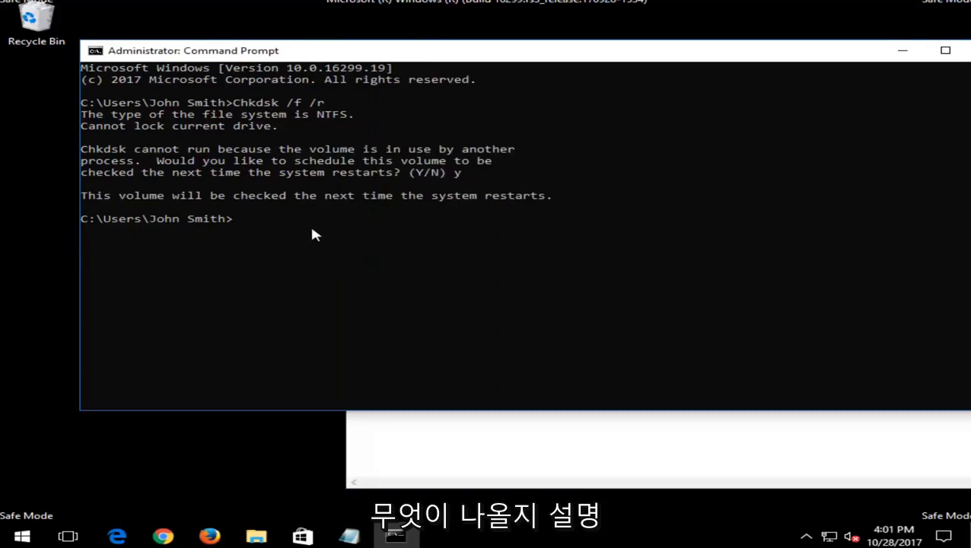